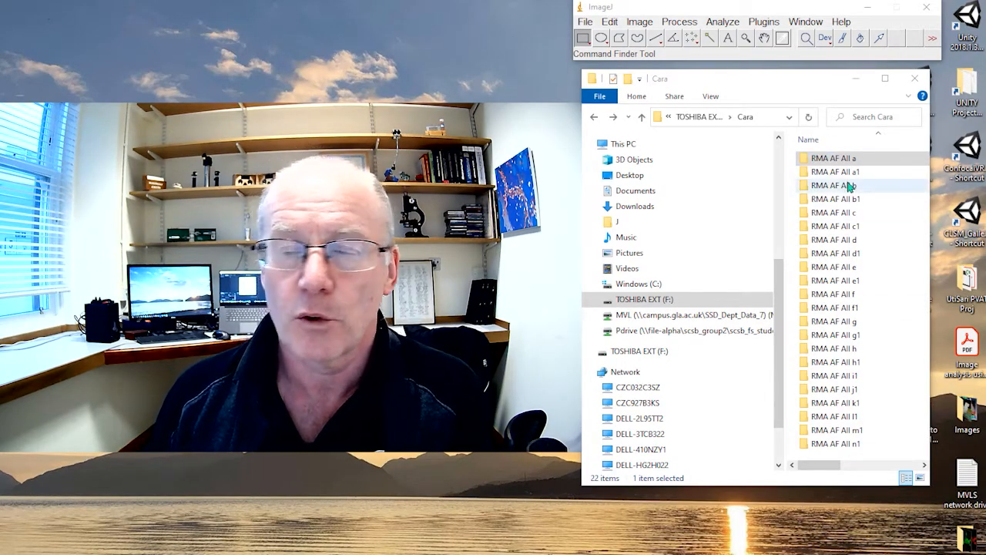
Browse into the RMA AF All a folder to load RMA AF All a_raw.pic into ImageJ.
{"action": "double_click", "coordinate": [831, 157]}
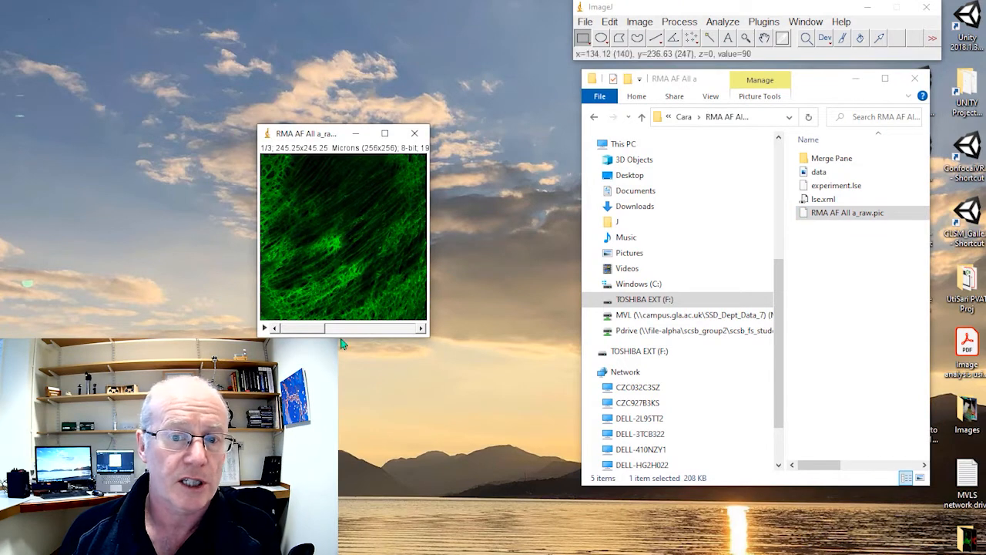
{"action": "mouse_move", "coordinate": [307, 331]}
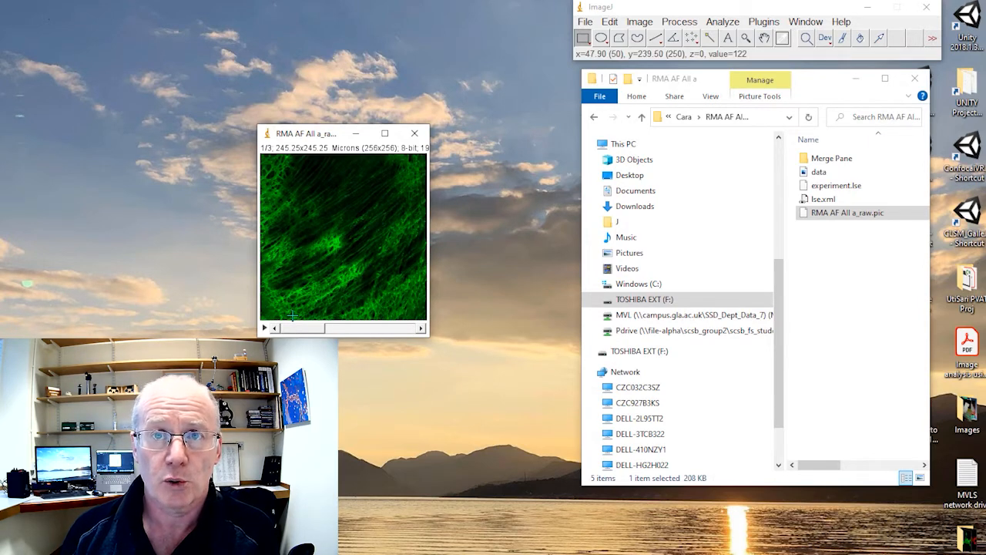
{"action": "mouse_move", "coordinate": [798, 112]}
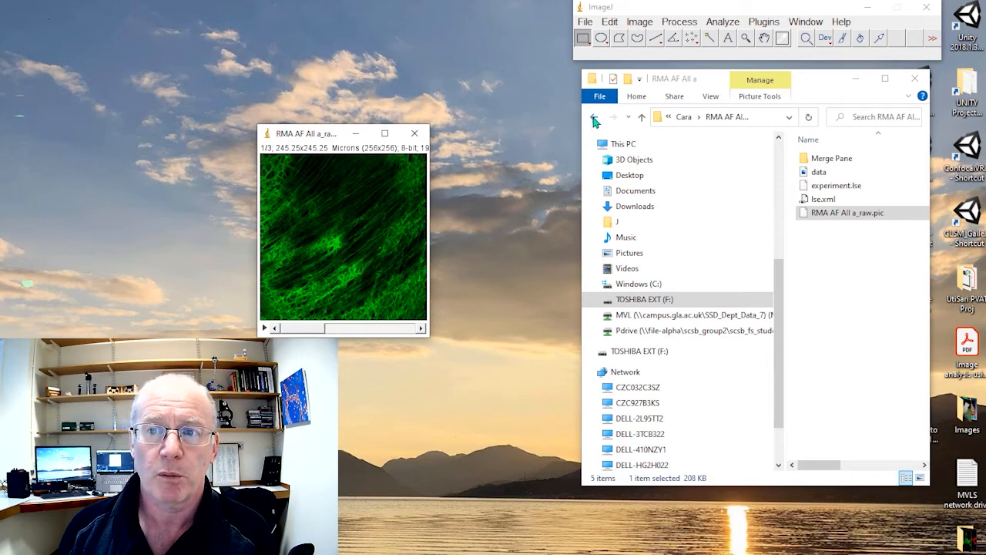
{"action": "left_click", "coordinate": [595, 117]}
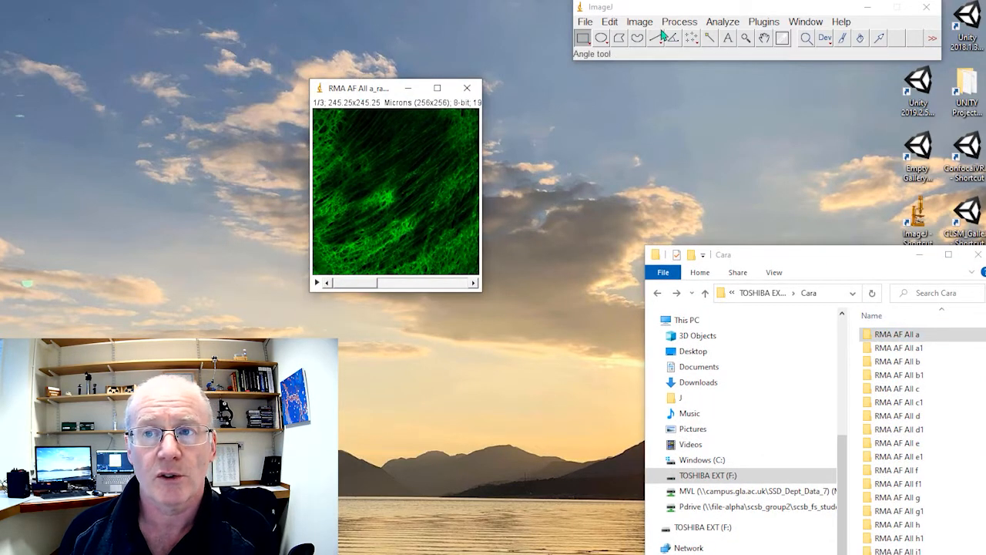
Start the macro Recorder via Plugins > Macros > Record and place the image beside it.
{"action": "left_click", "coordinate": [765, 22]}
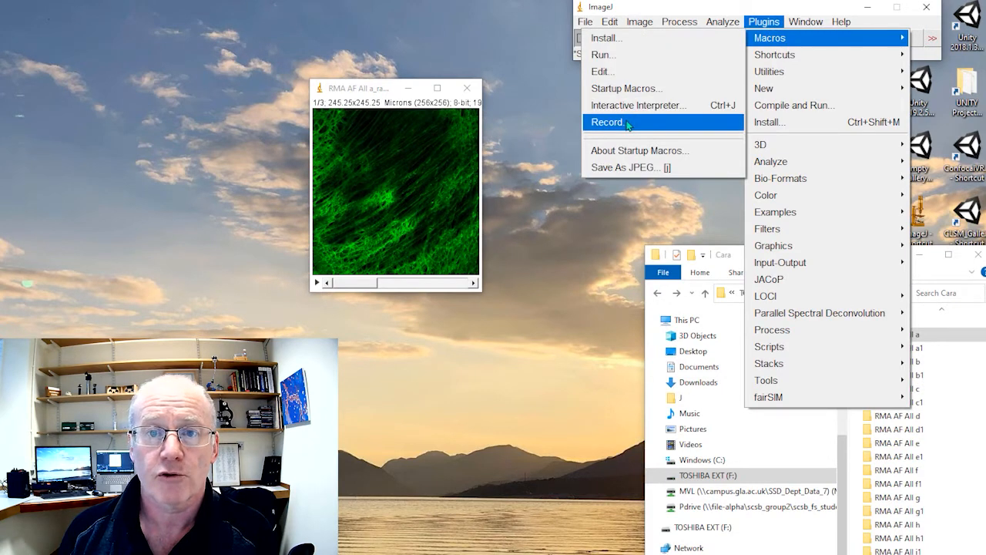
{"action": "left_click", "coordinate": [607, 121]}
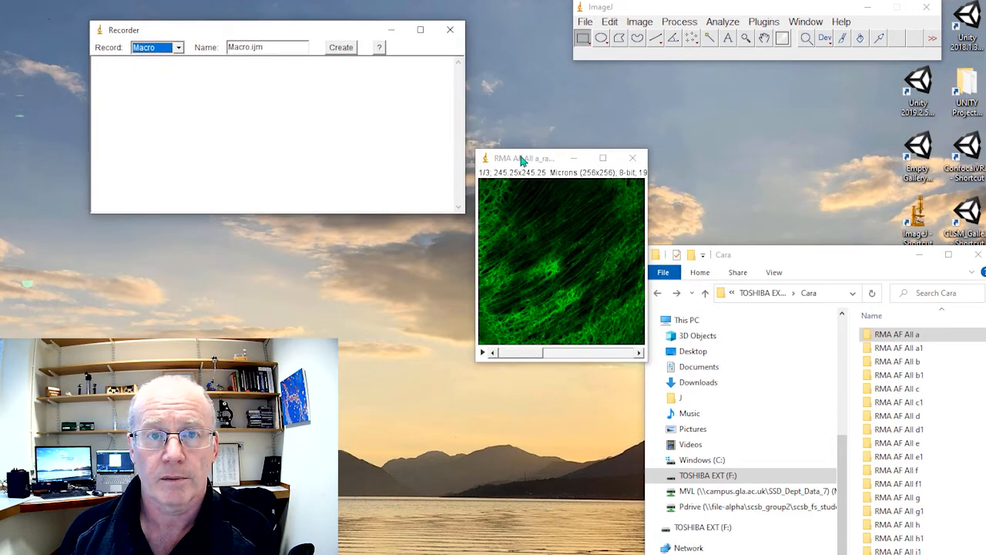
{"action": "left_click_drag", "start_coordinate": [524, 157], "coordinate": [456, 132]}
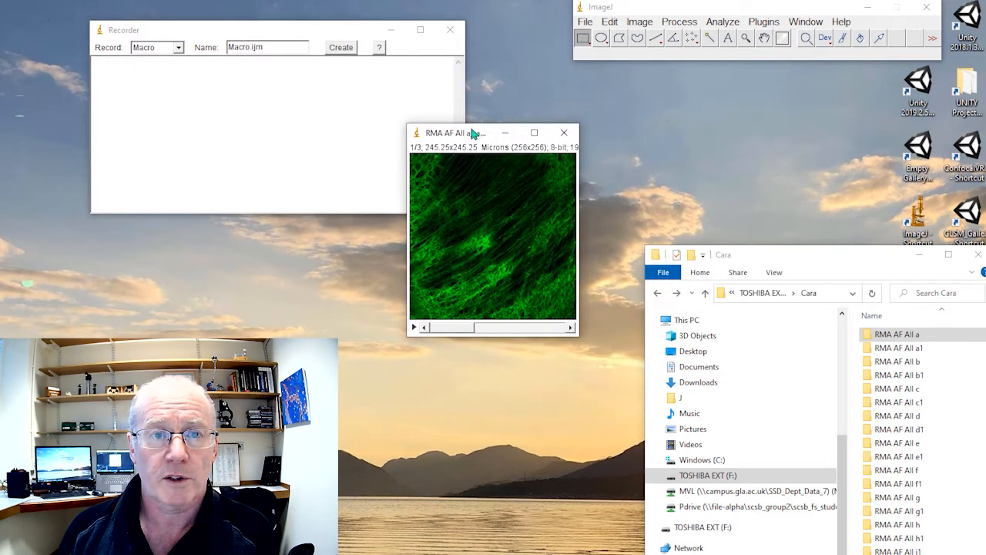
{"action": "left_click", "coordinate": [639, 22]}
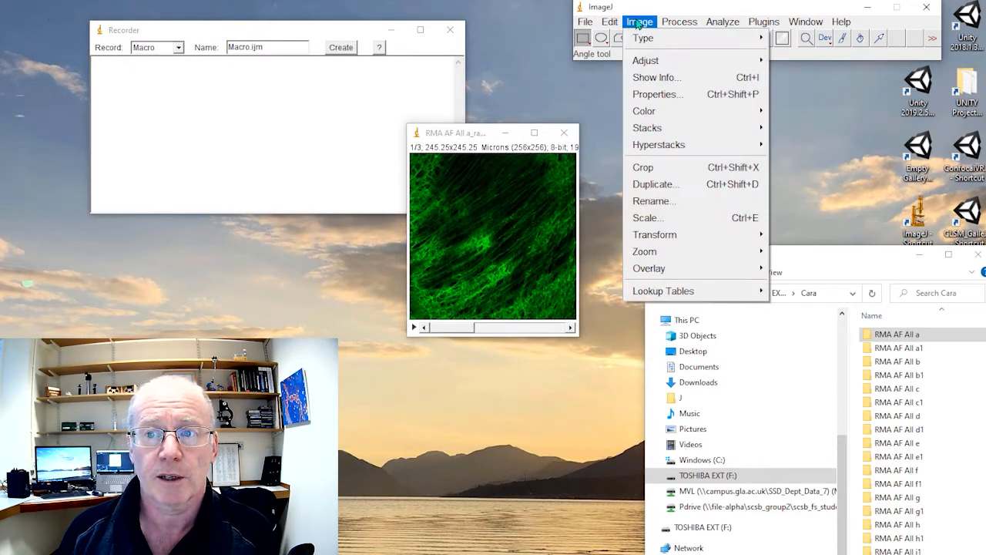
{"action": "mouse_move", "coordinate": [647, 127]}
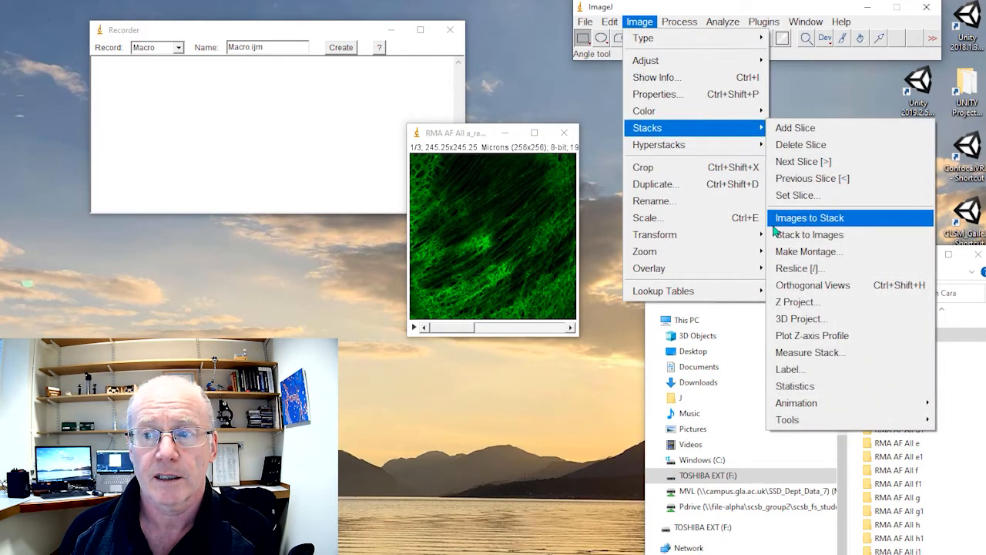
{"action": "mouse_move", "coordinate": [809, 234]}
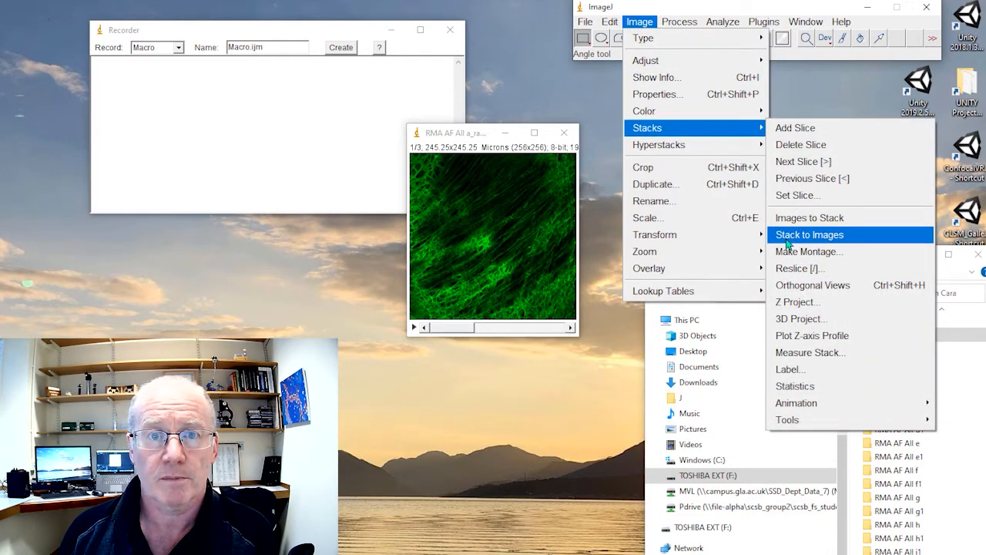
Split the stack into channel images and close the empty black RMA-0003.
{"action": "left_click", "coordinate": [808, 234]}
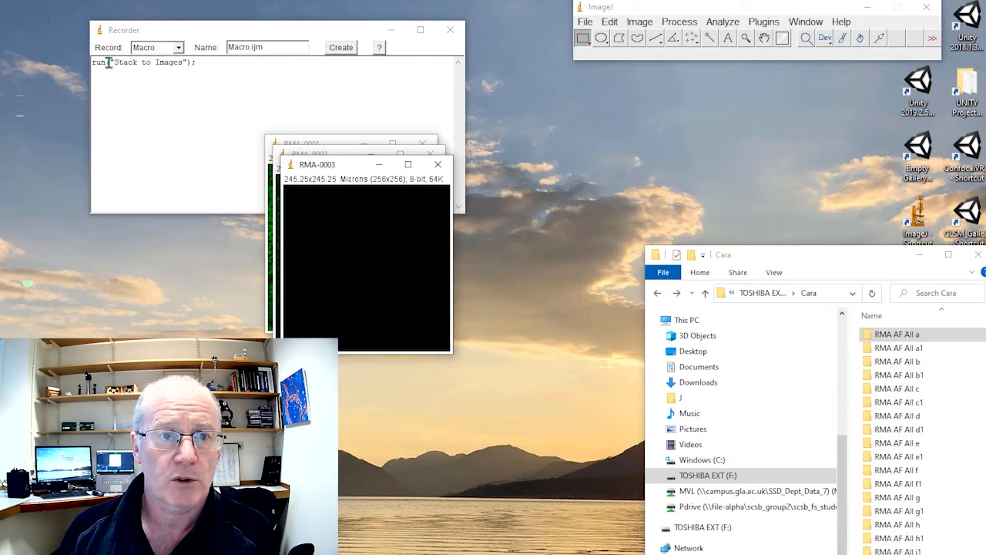
{"action": "mouse_move", "coordinate": [345, 171]}
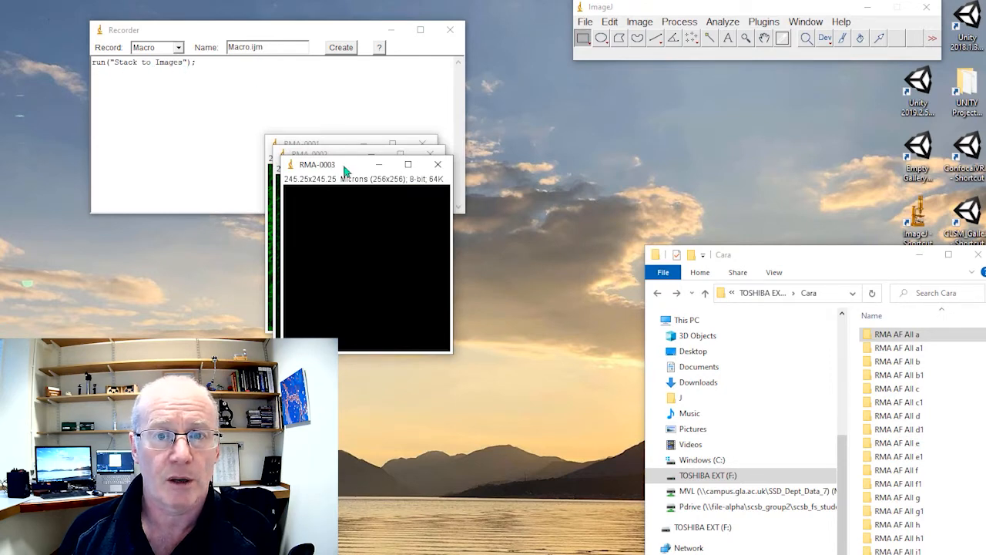
{"action": "left_click_drag", "start_coordinate": [367, 163], "coordinate": [450, 166]}
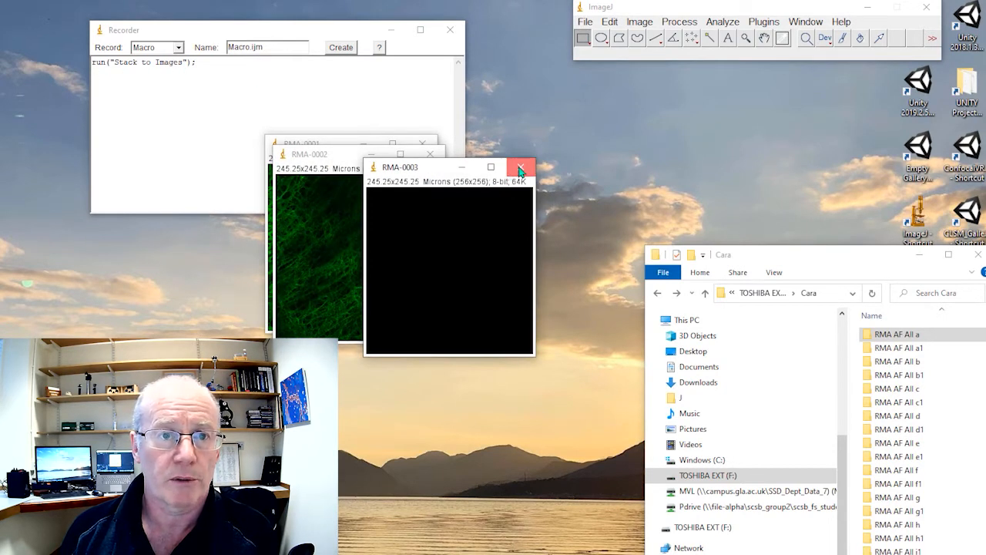
{"action": "left_click", "coordinate": [520, 167]}
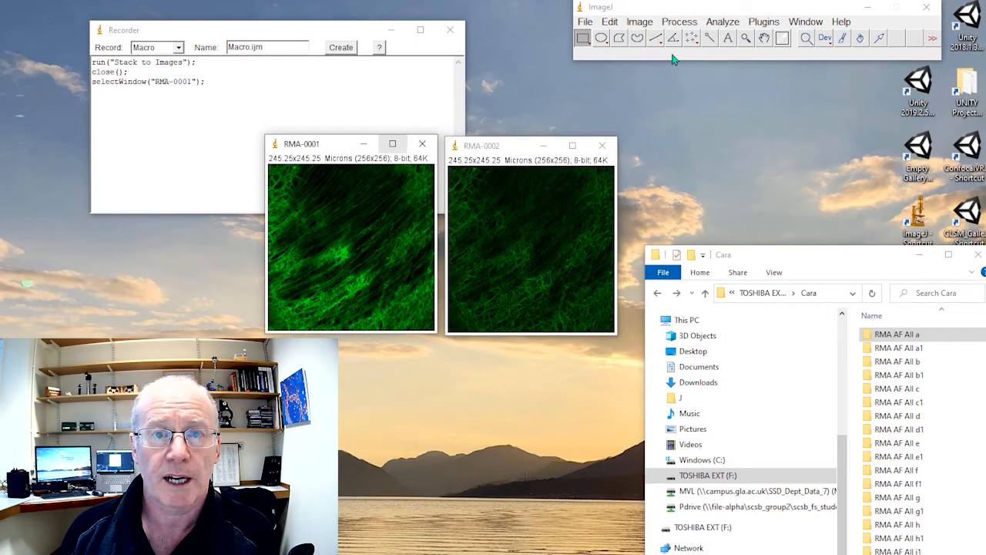
Enhance contrast on both remaining channels RMA-0001 and RMA-0002.
{"action": "left_click", "coordinate": [677, 21]}
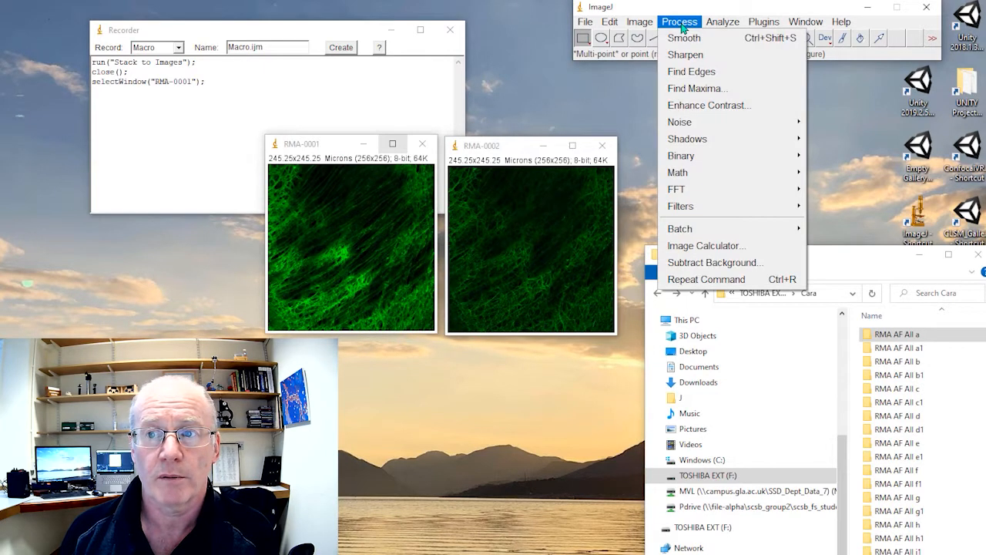
{"action": "left_click", "coordinate": [709, 105]}
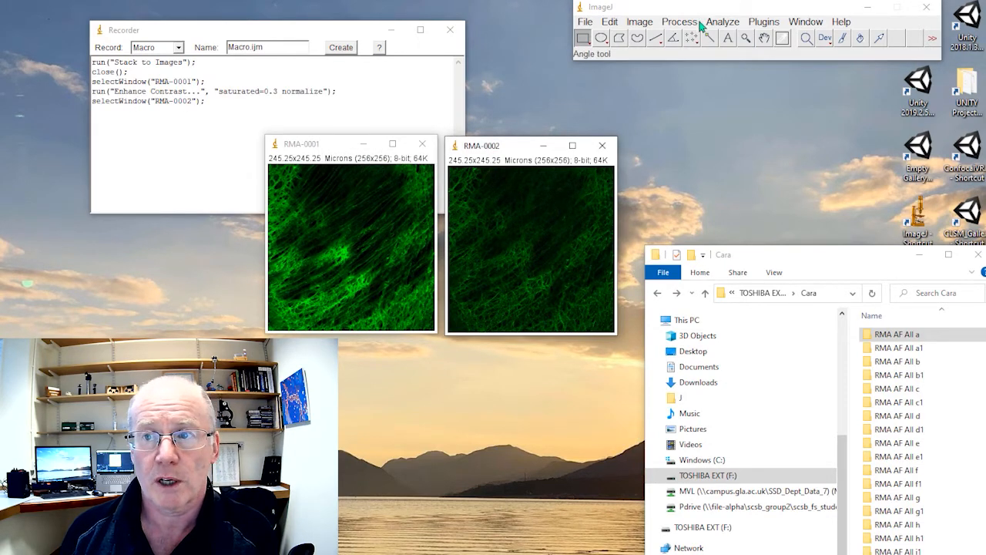
{"action": "left_click", "coordinate": [677, 21]}
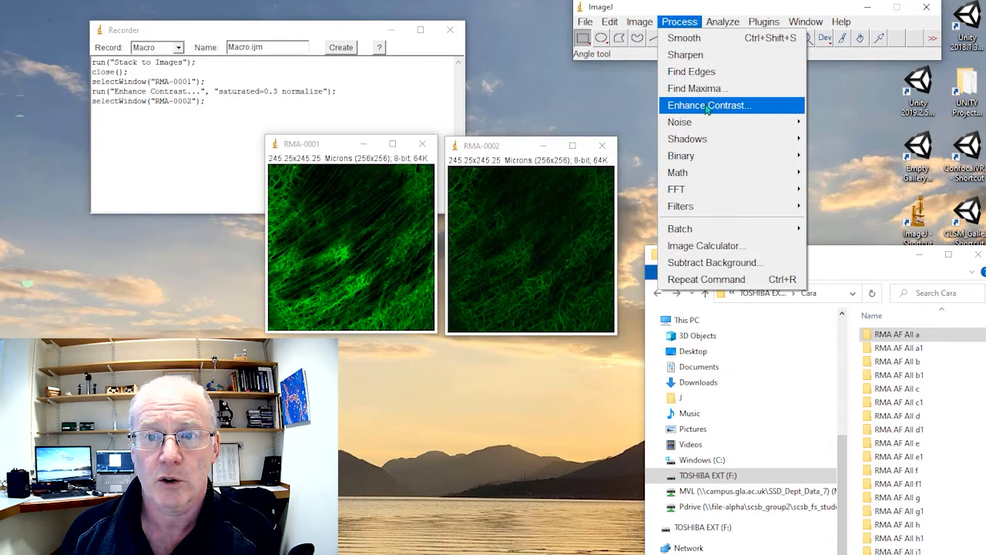
{"action": "left_click", "coordinate": [709, 104]}
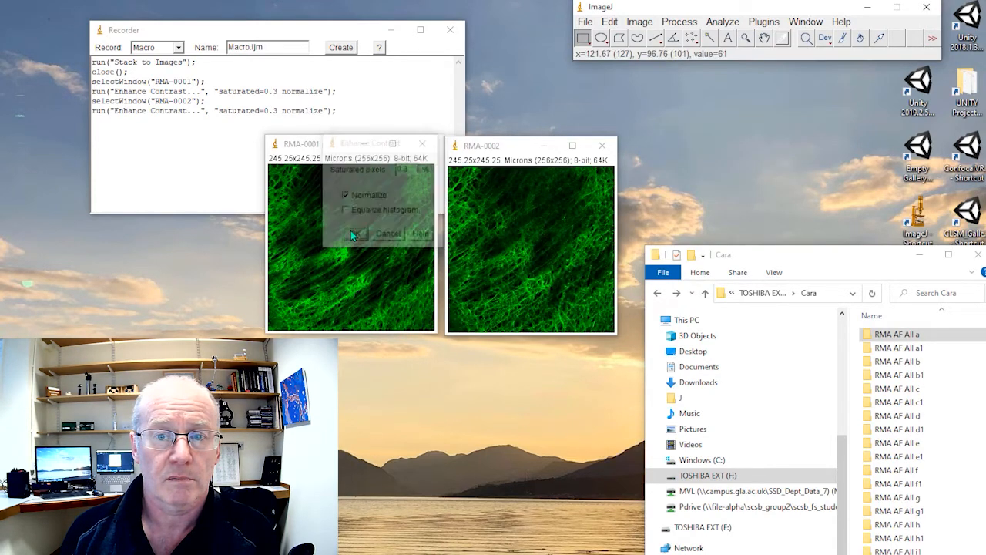
{"action": "left_click", "coordinate": [355, 234]}
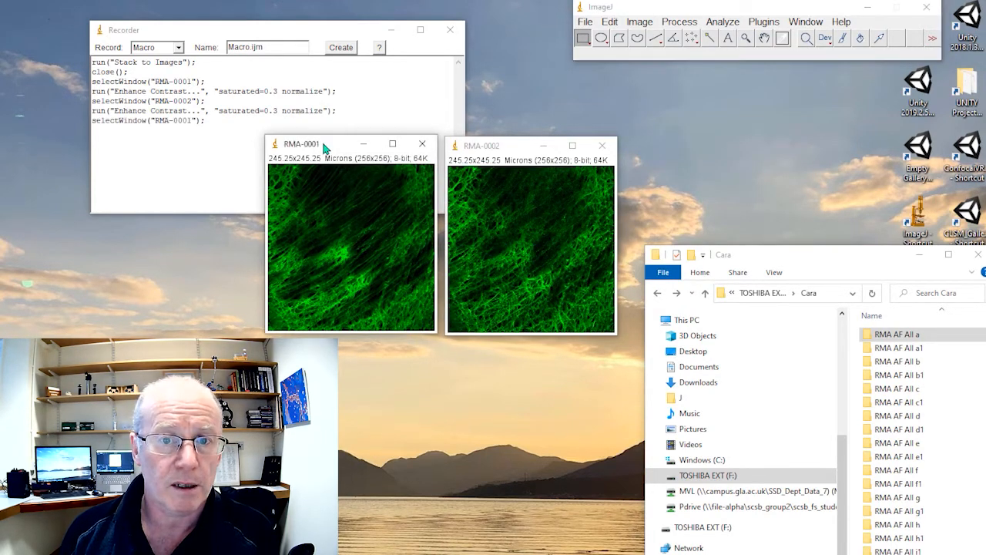
Apply the Red lookup table to RMA-0001 and set it as C1 in Merge Channels.
{"action": "left_click", "coordinate": [639, 21]}
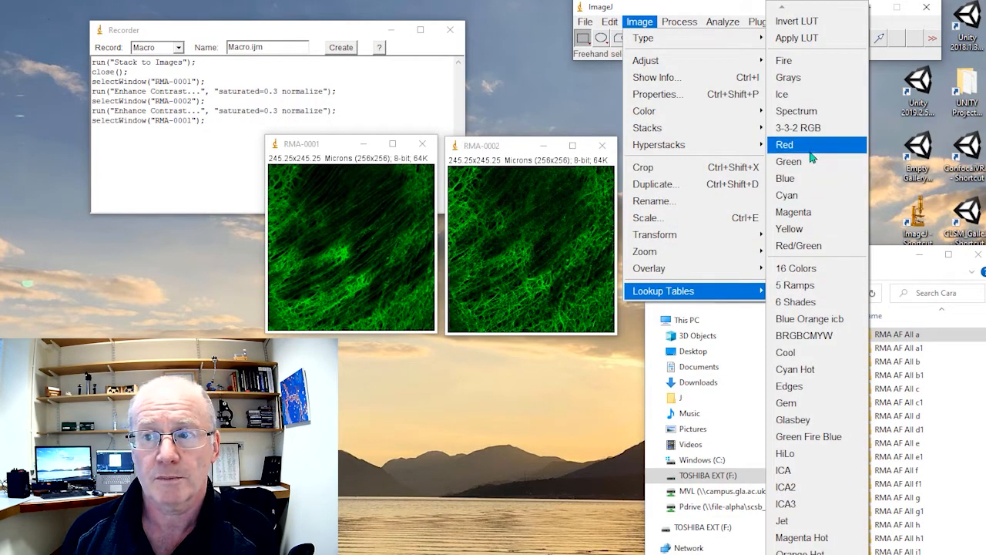
{"action": "left_click", "coordinate": [784, 145]}
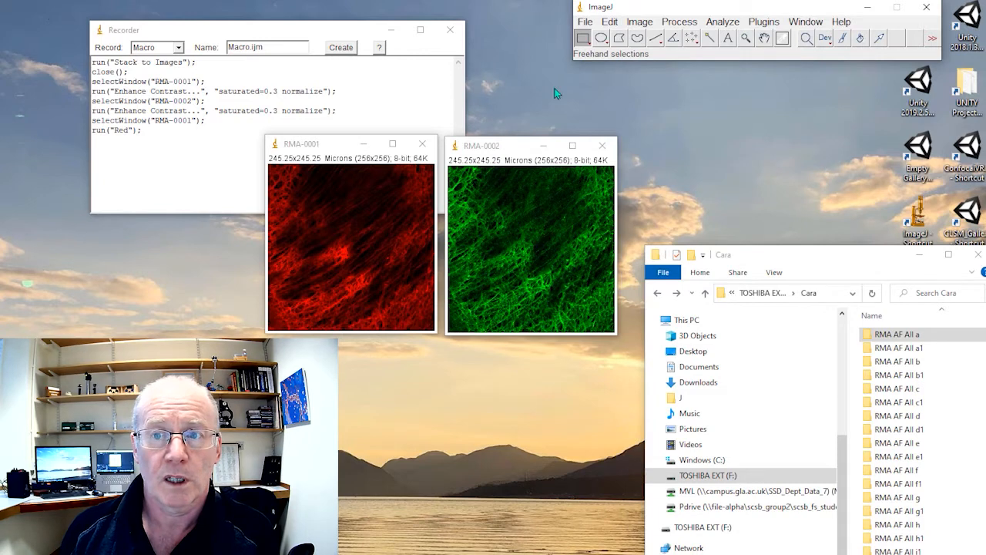
{"action": "mouse_move", "coordinate": [638, 25]}
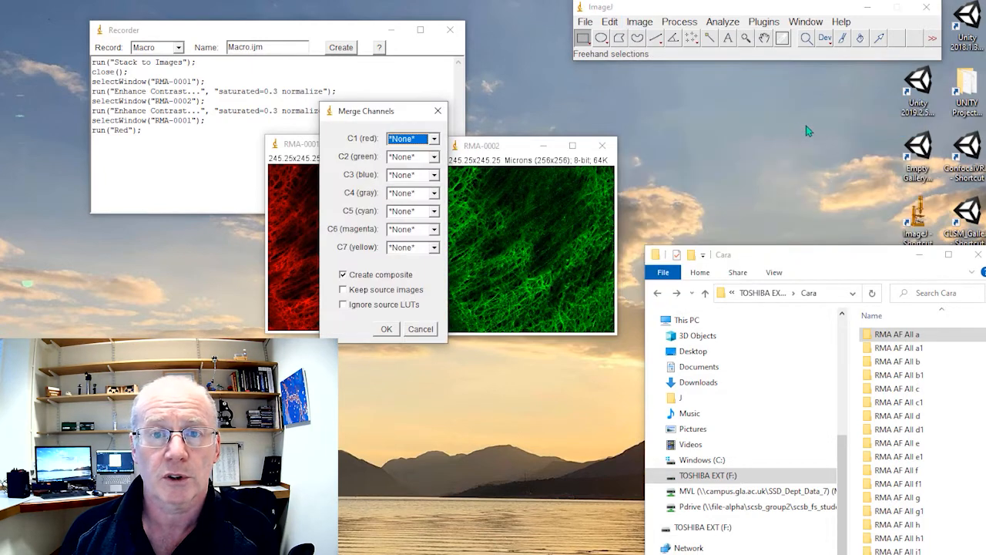
{"action": "left_click", "coordinate": [434, 138]}
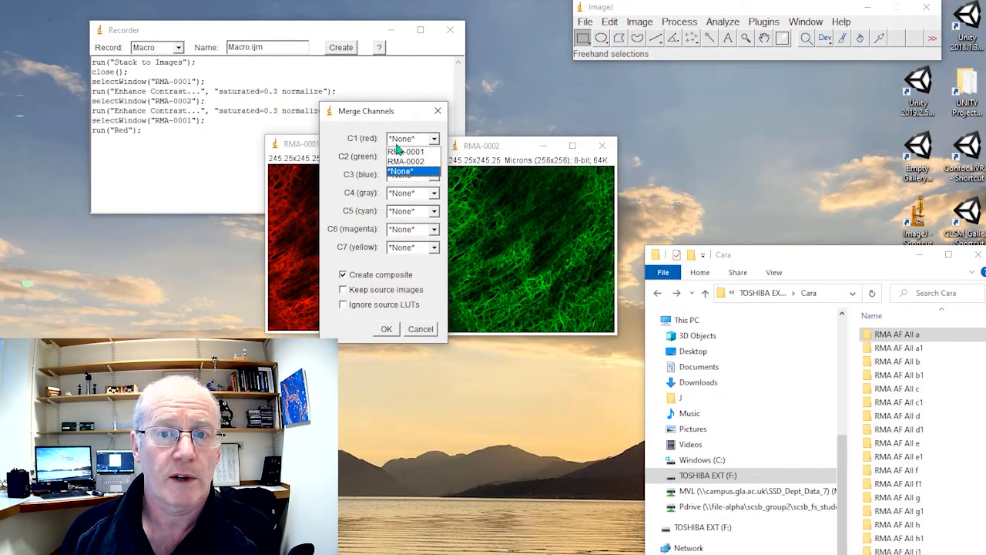
{"action": "left_click", "coordinate": [407, 150]}
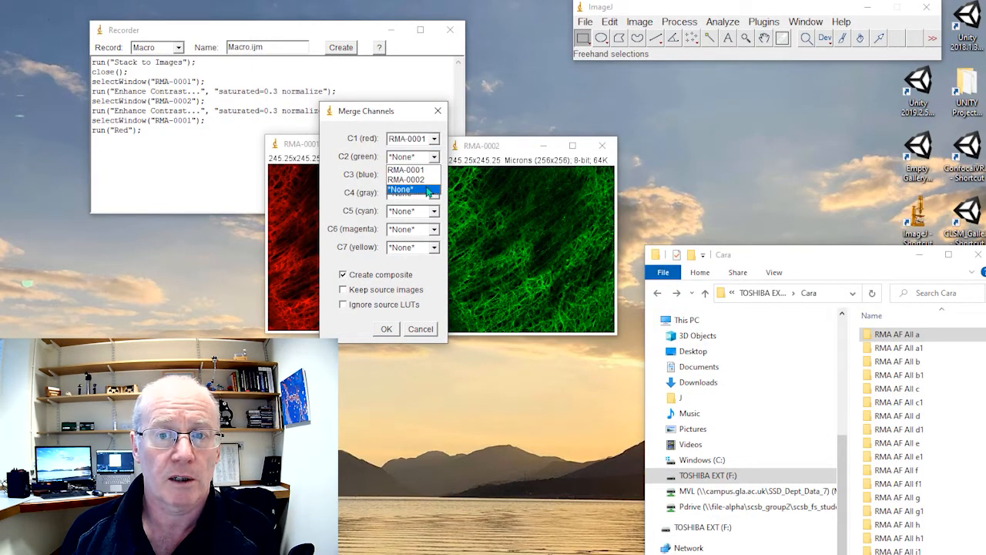
Assign RMA-0002 to green, leave source images unkept, and merge into a composite.
{"action": "left_click", "coordinate": [403, 178]}
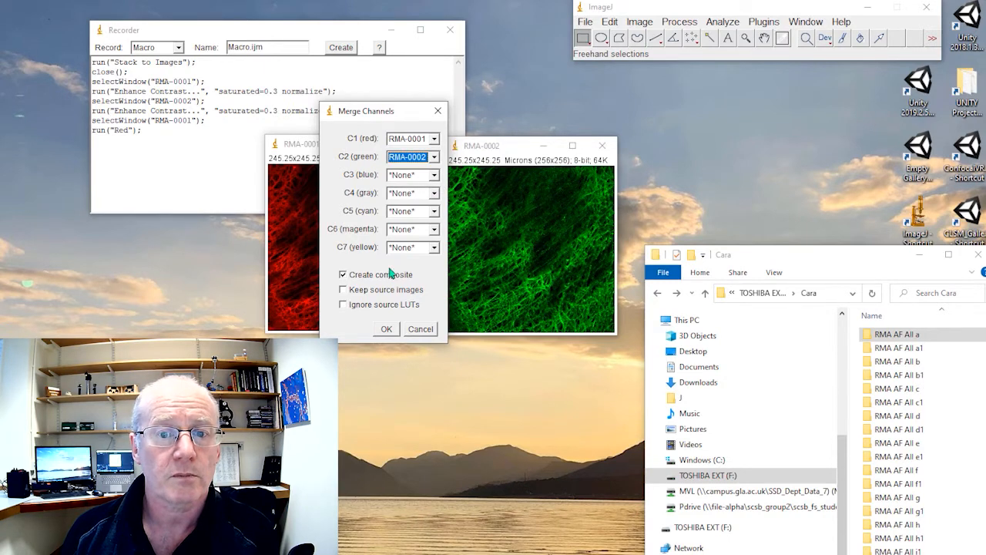
{"action": "left_click", "coordinate": [342, 289]}
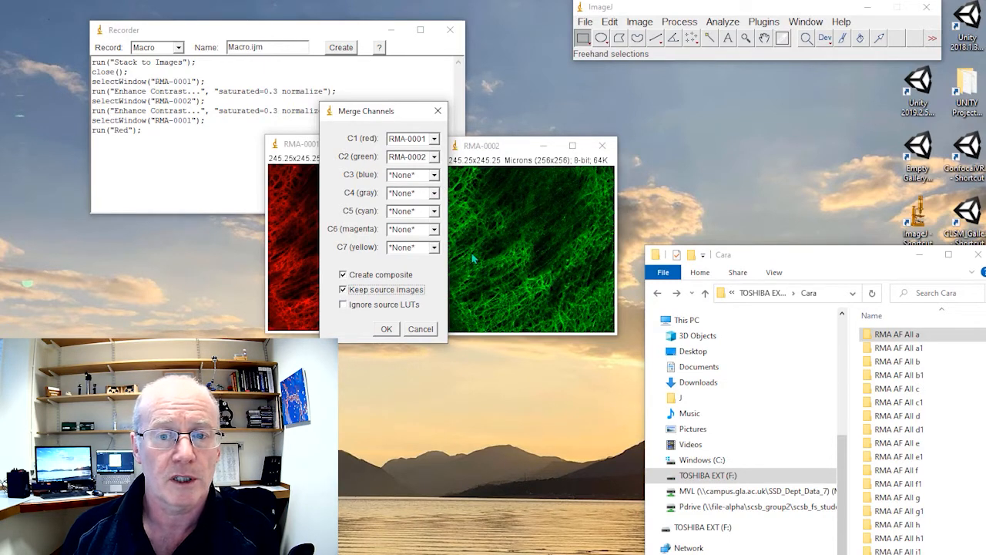
{"action": "left_click", "coordinate": [342, 290]}
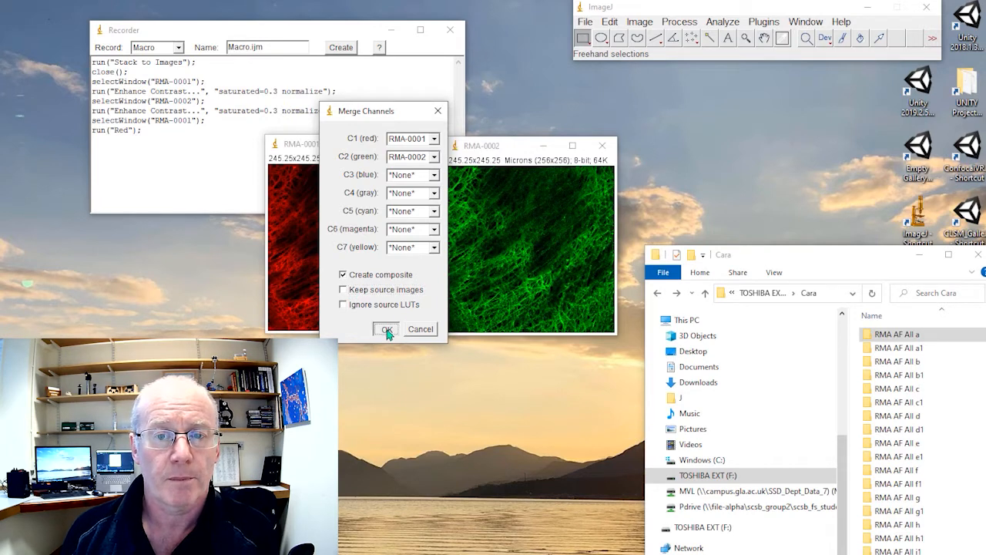
{"action": "left_click", "coordinate": [385, 330]}
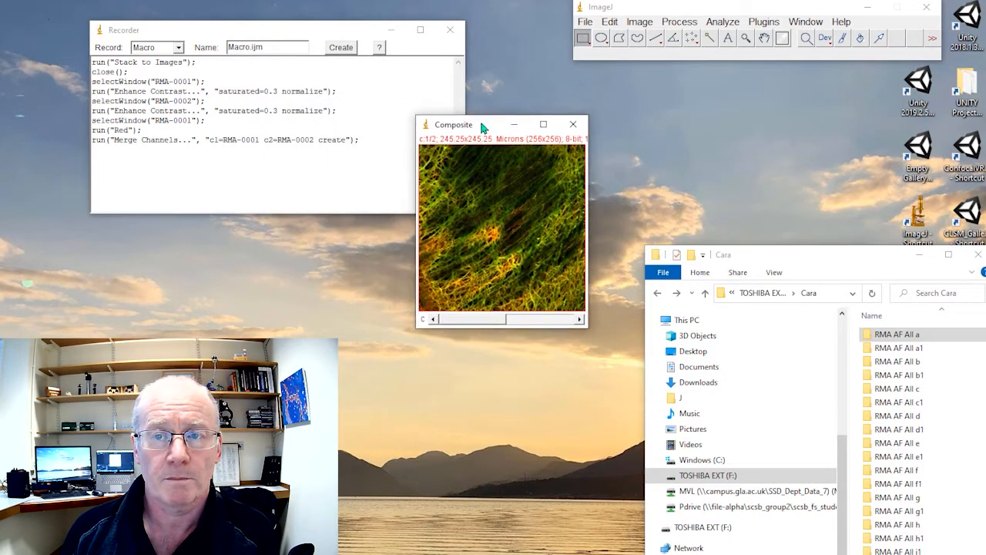
{"action": "left_click_drag", "start_coordinate": [480, 124], "coordinate": [508, 105]}
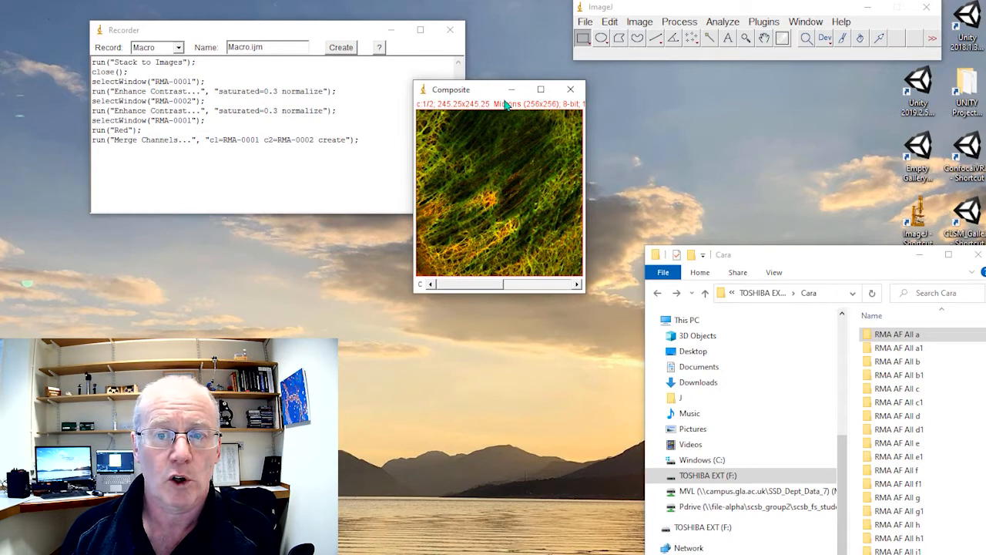
{"action": "mouse_move", "coordinate": [486, 83]}
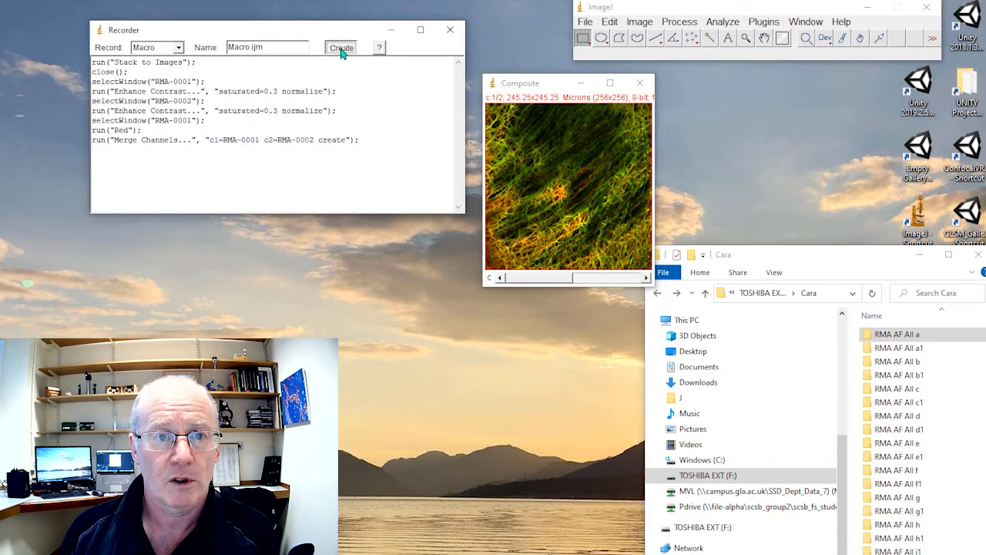
Create the macro from the Recorder and save it as split colour cd.ijm.
{"action": "left_click", "coordinate": [340, 46]}
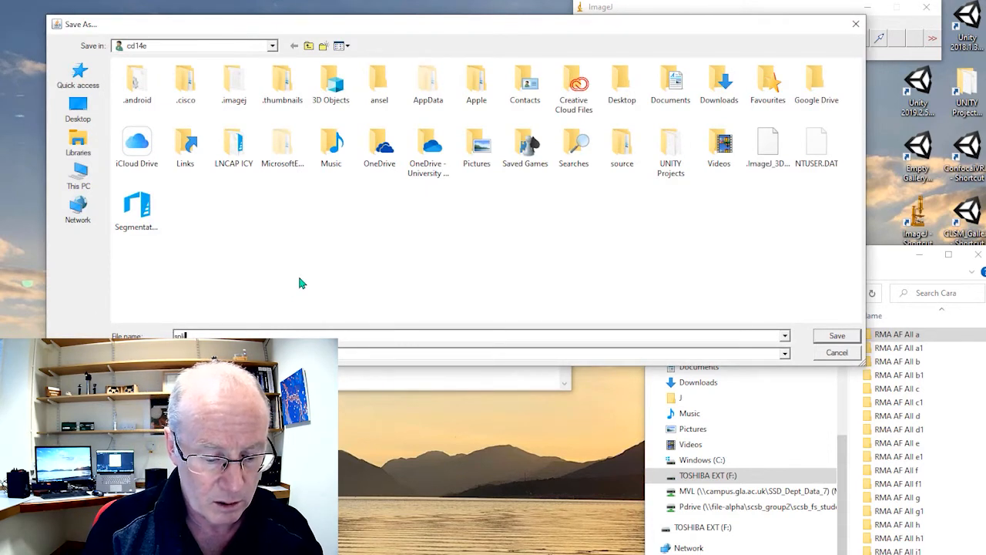
{"action": "type", "text": "colour"}
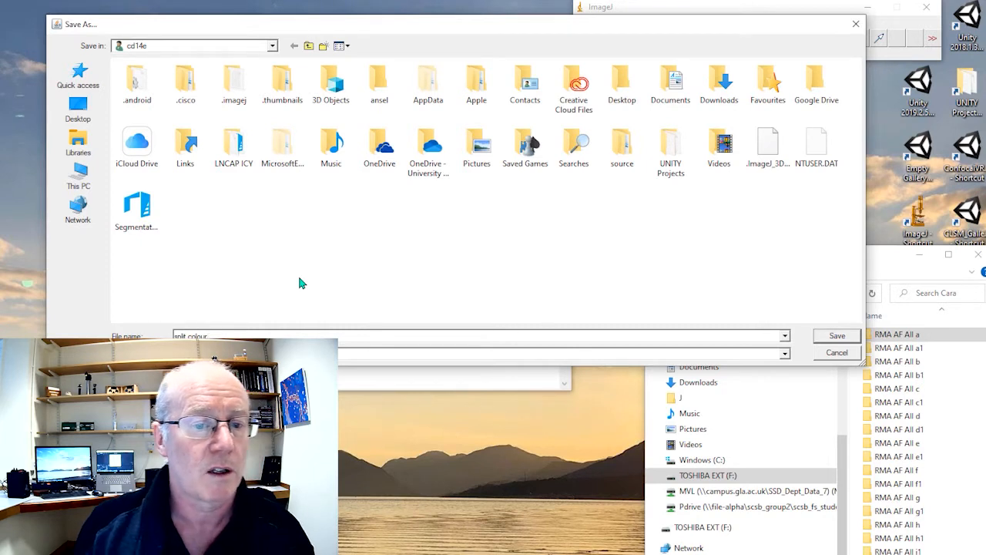
{"action": "type", "text": "cd im"}
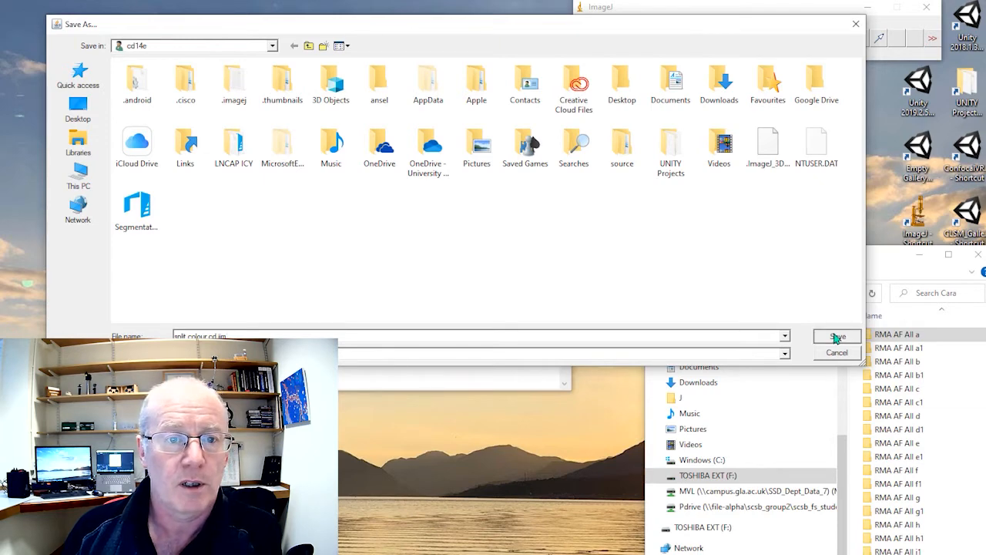
{"action": "left_click", "coordinate": [836, 336]}
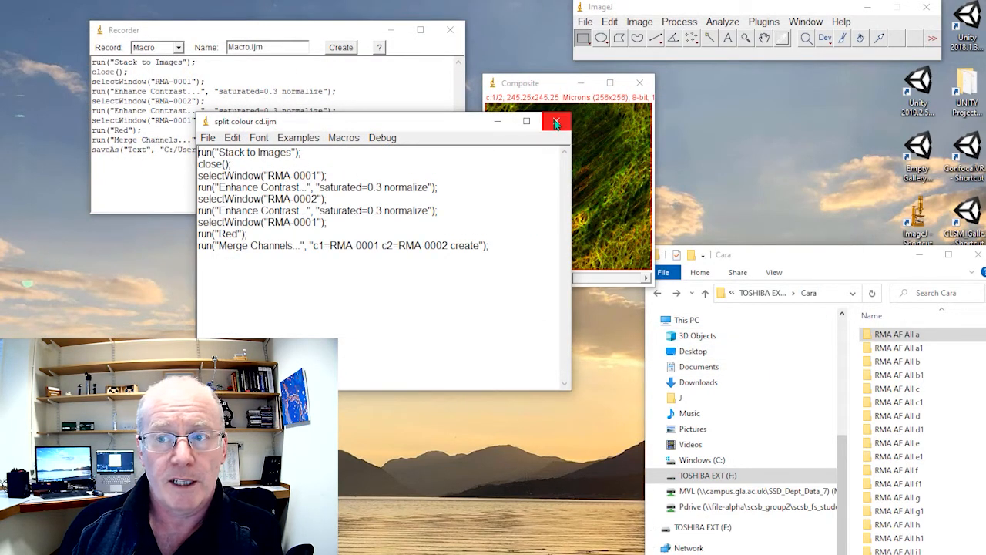
{"action": "left_click", "coordinate": [556, 122]}
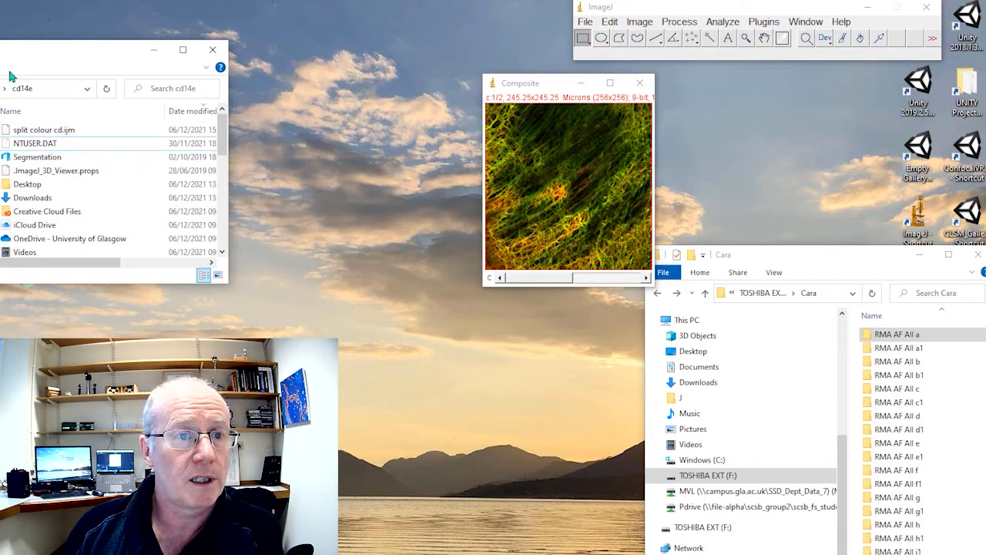
{"action": "mouse_move", "coordinate": [37, 140]}
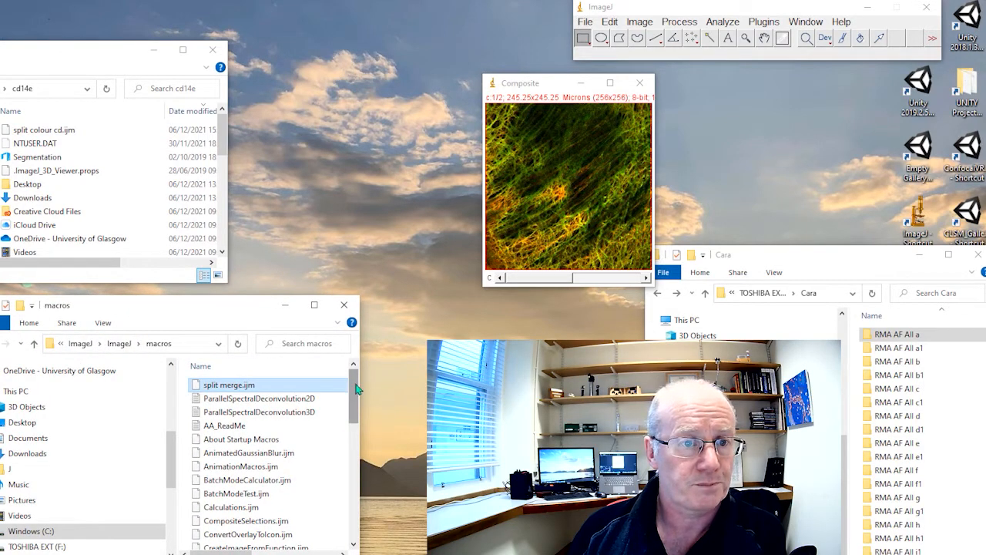
{"action": "mouse_move", "coordinate": [246, 397]}
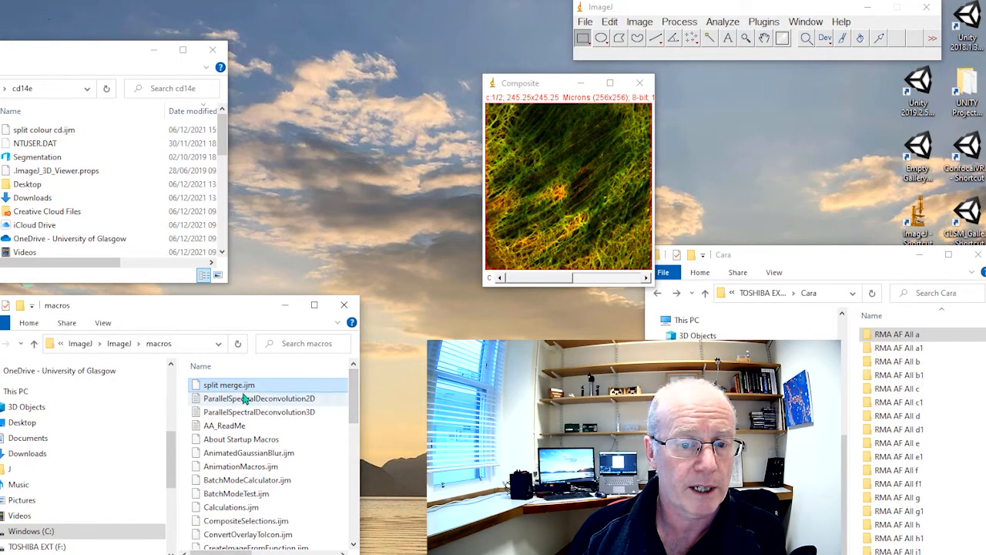
Move split colour cd.ijm into ImageJ\macros, approving the administrator prompt.
{"action": "right_click", "coordinate": [228, 385]}
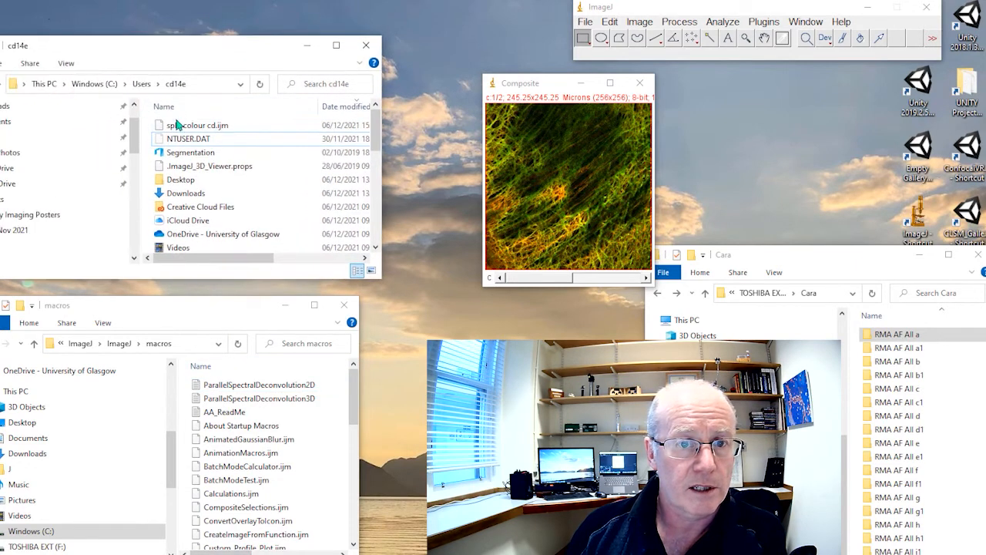
{"action": "left_click", "coordinate": [201, 124]}
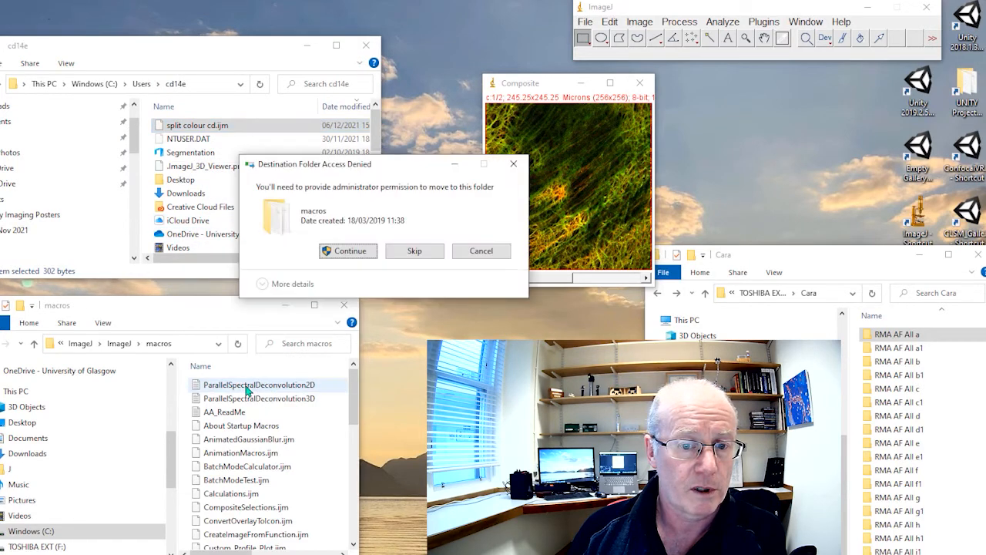
{"action": "left_click", "coordinate": [348, 250]}
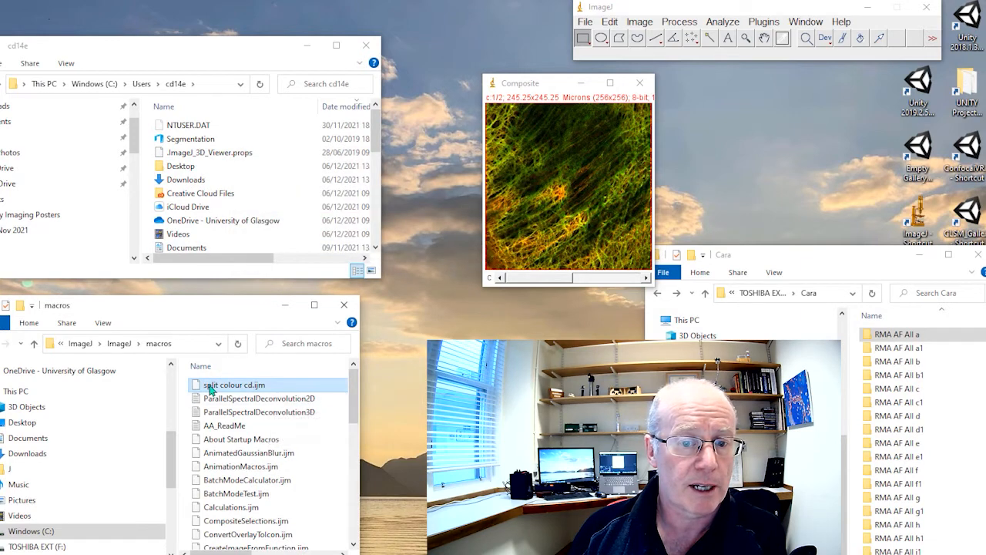
{"action": "mouse_move", "coordinate": [246, 395]}
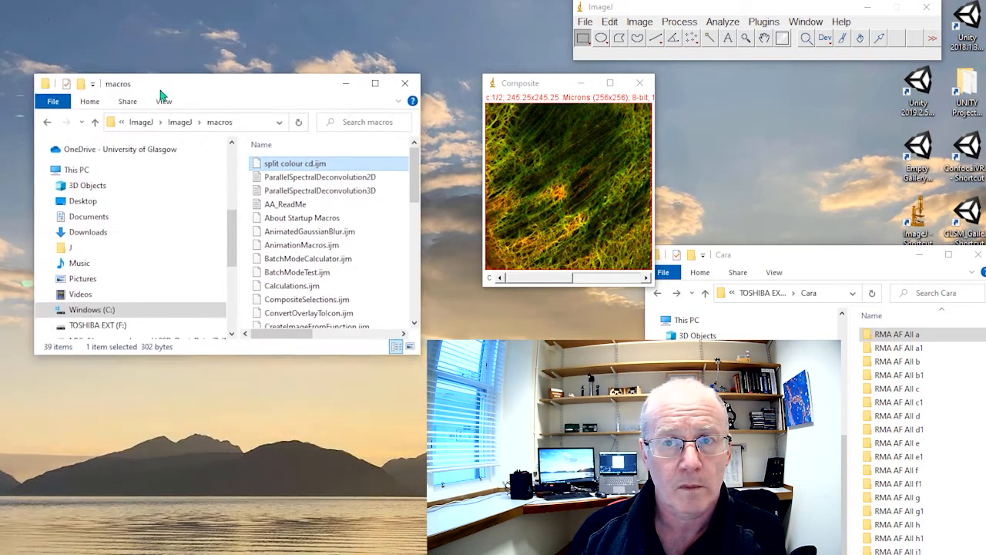
Install split colour cd.ijm via Plugins > Macros > Install and confirm it is listed.
{"action": "left_click", "coordinate": [764, 21]}
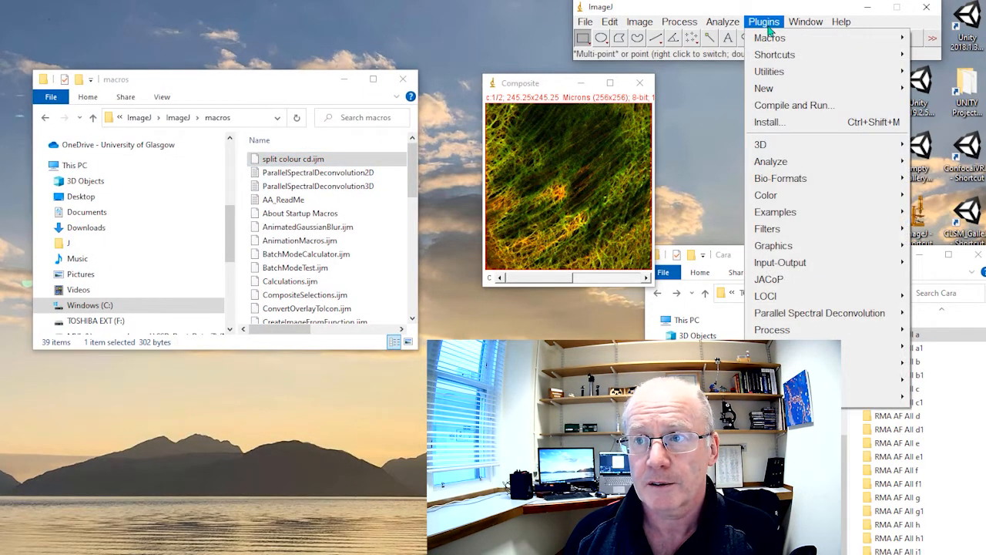
{"action": "left_click", "coordinate": [768, 37]}
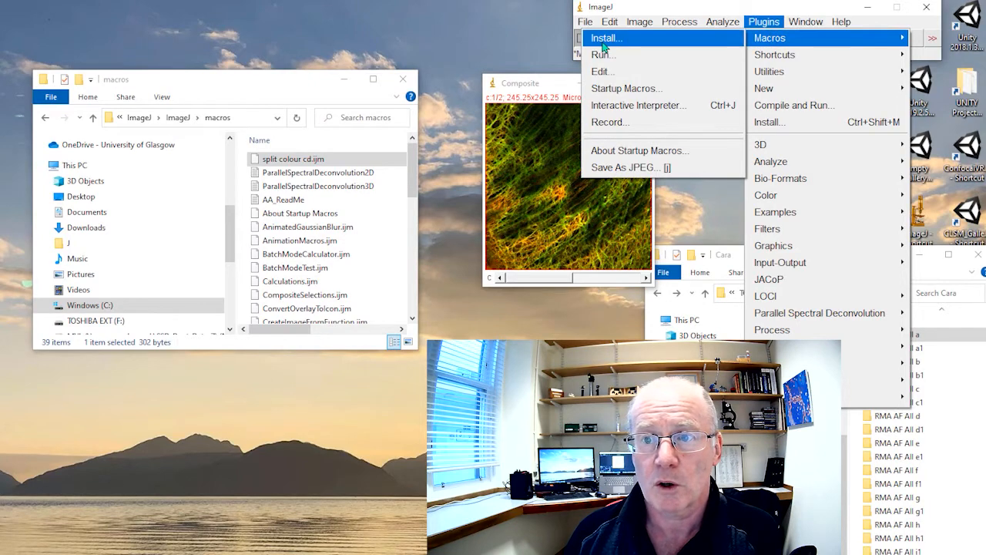
{"action": "left_click", "coordinate": [605, 37]}
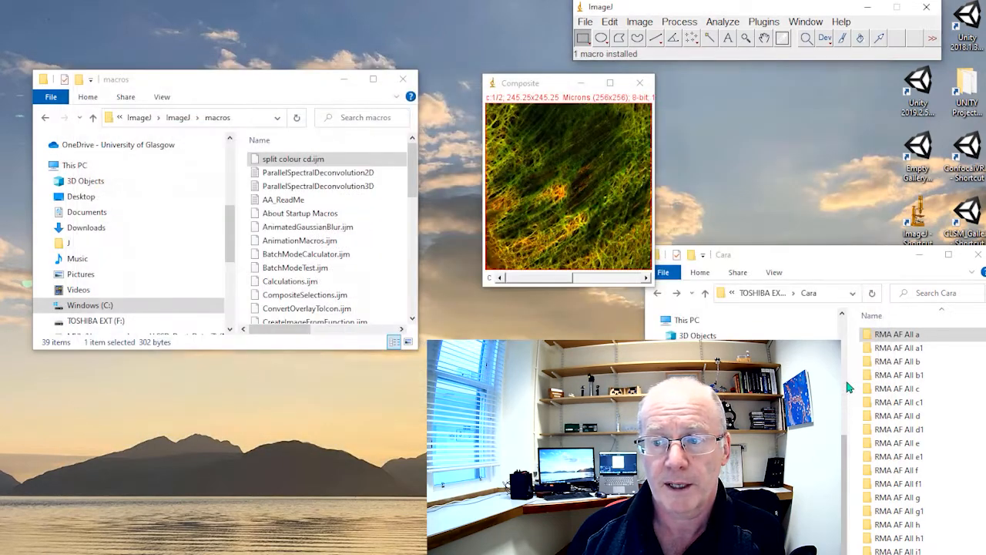
{"action": "left_click", "coordinate": [765, 21]}
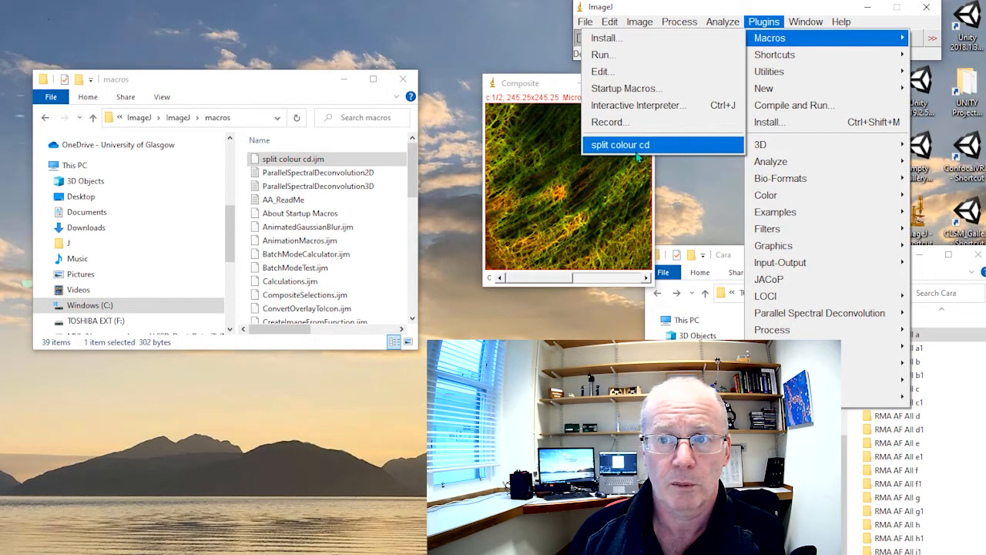
{"action": "left_click", "coordinate": [619, 145]}
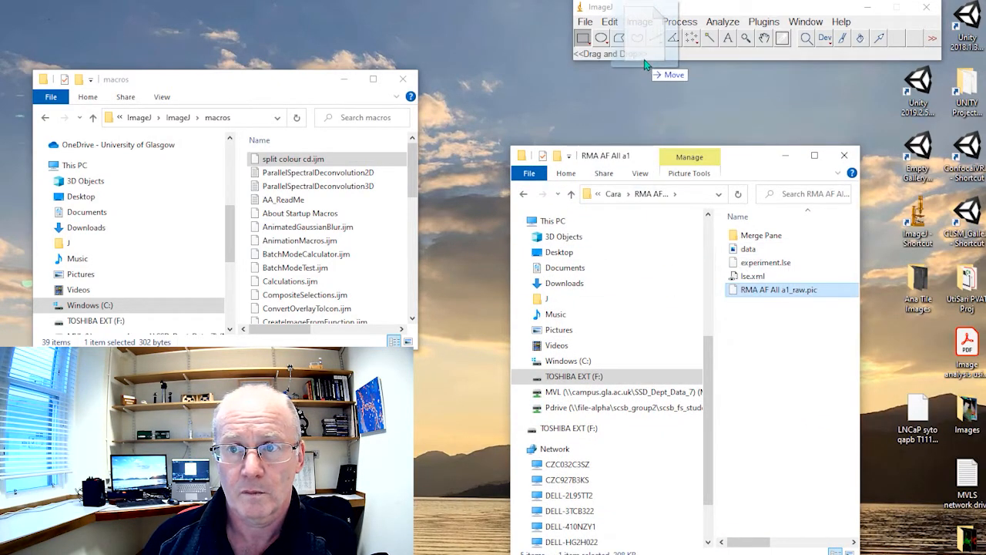
Load RMA AF All a1_raw.pic and run the split colour cd macro on it.
{"action": "double_click", "coordinate": [770, 289]}
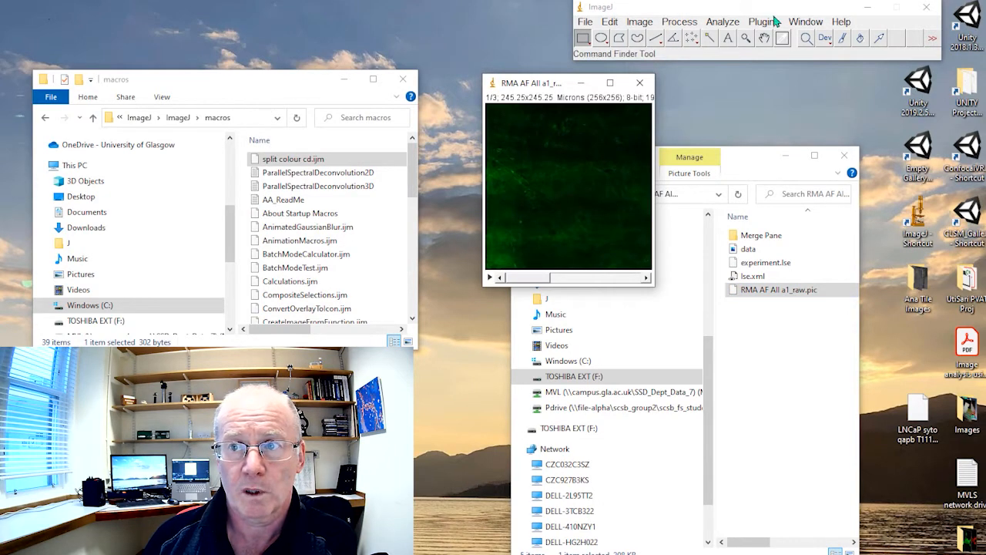
{"action": "left_click", "coordinate": [765, 21]}
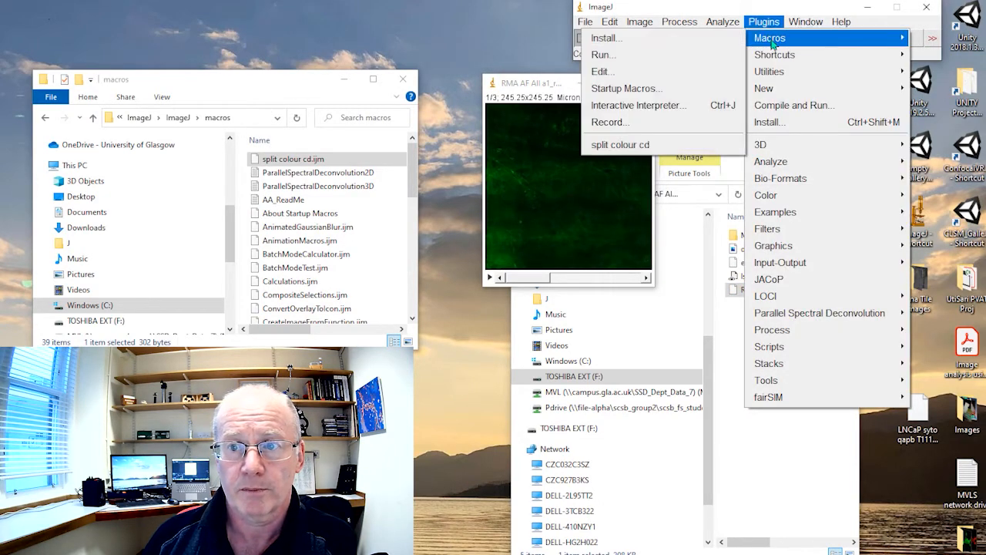
{"action": "left_click", "coordinate": [620, 145]}
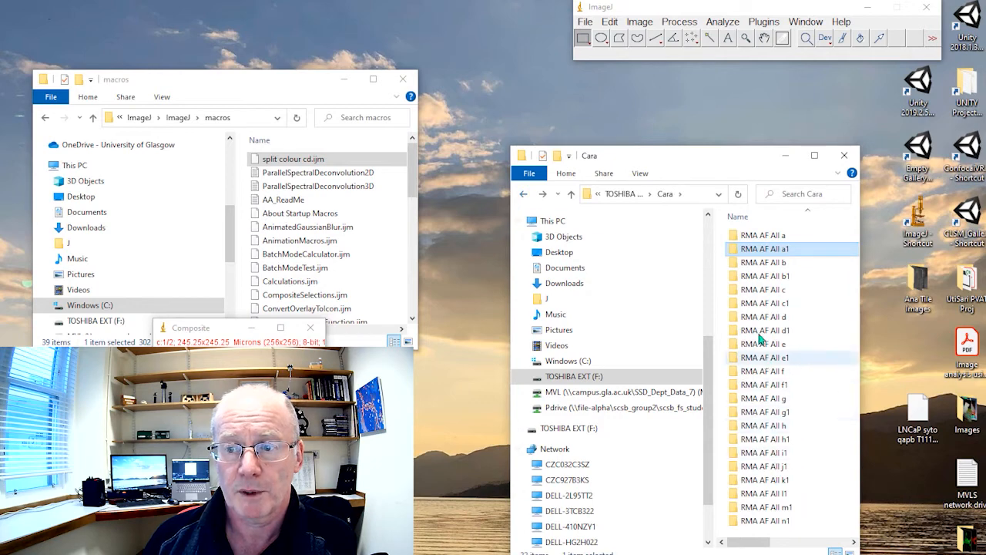
Load the raw .pic from the RMA AF All b1 folder and run split colour cd.
{"action": "left_click", "coordinate": [770, 275]}
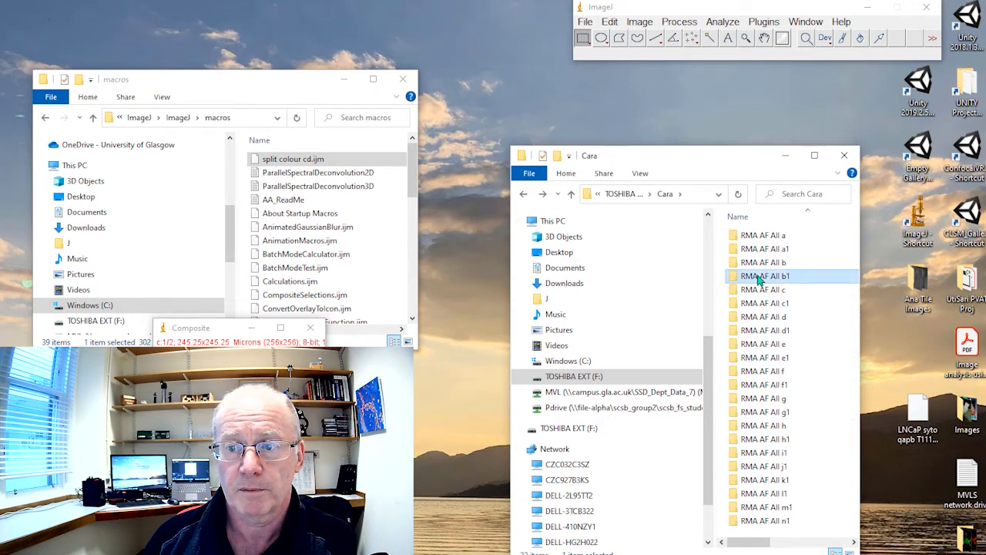
{"action": "double_click", "coordinate": [763, 275]}
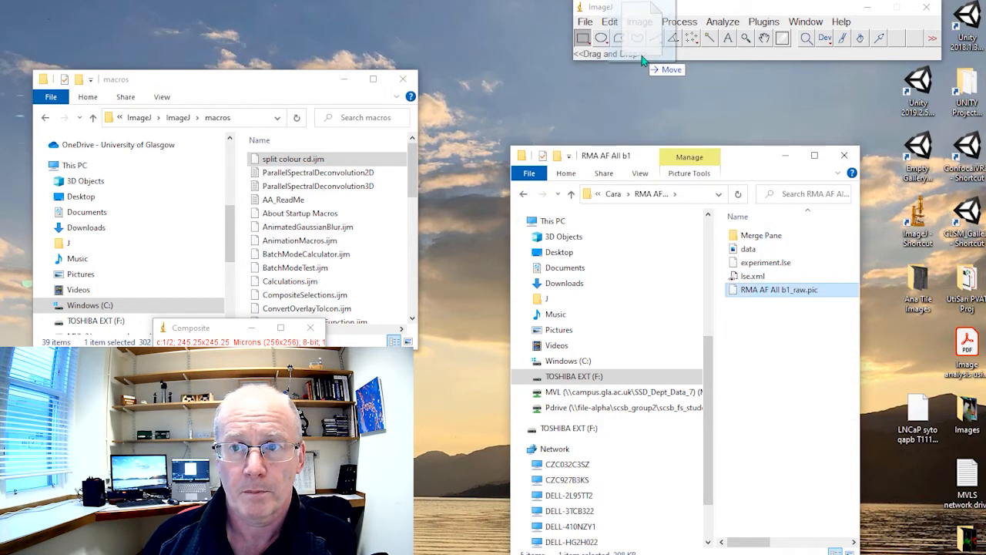
{"action": "double_click", "coordinate": [776, 290]}
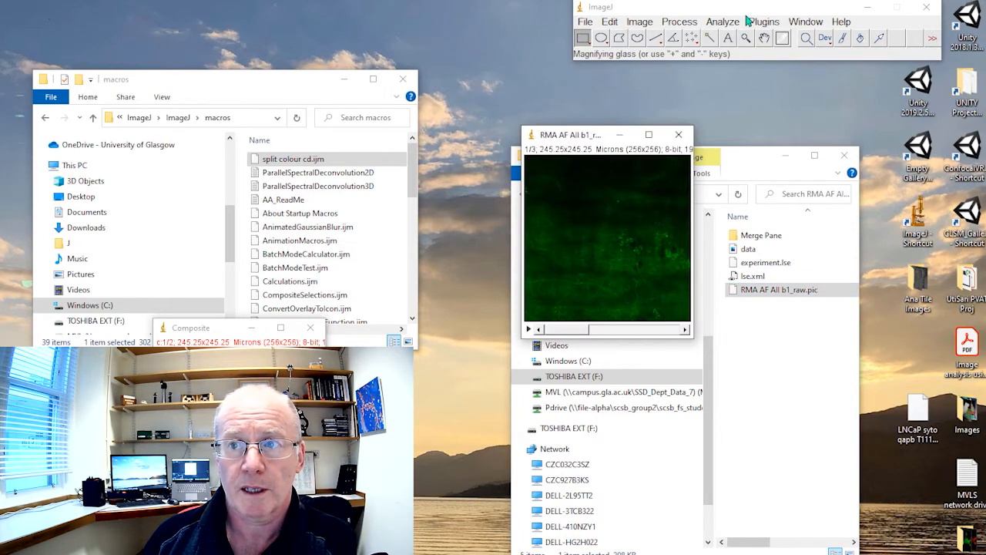
{"action": "left_click", "coordinate": [765, 22]}
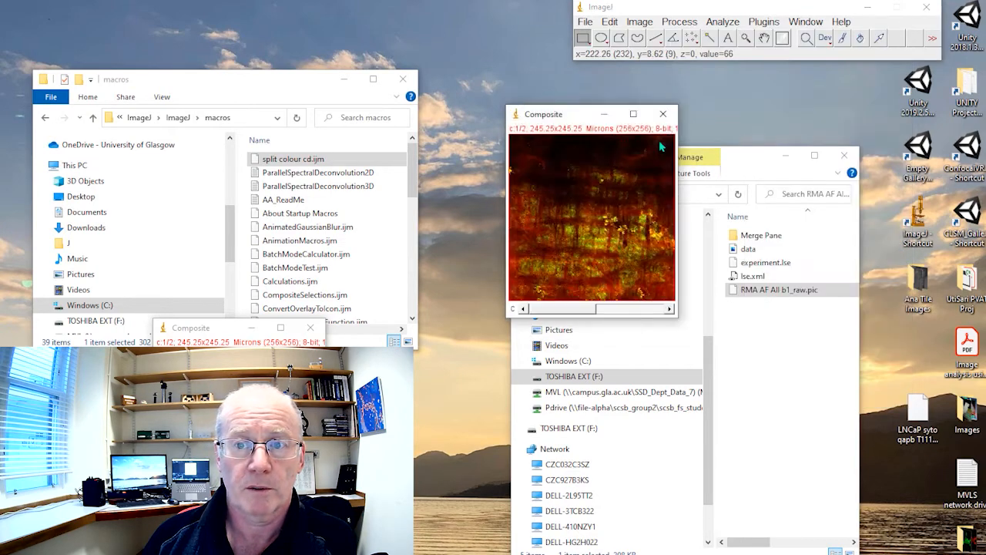
{"action": "mouse_move", "coordinate": [464, 208]}
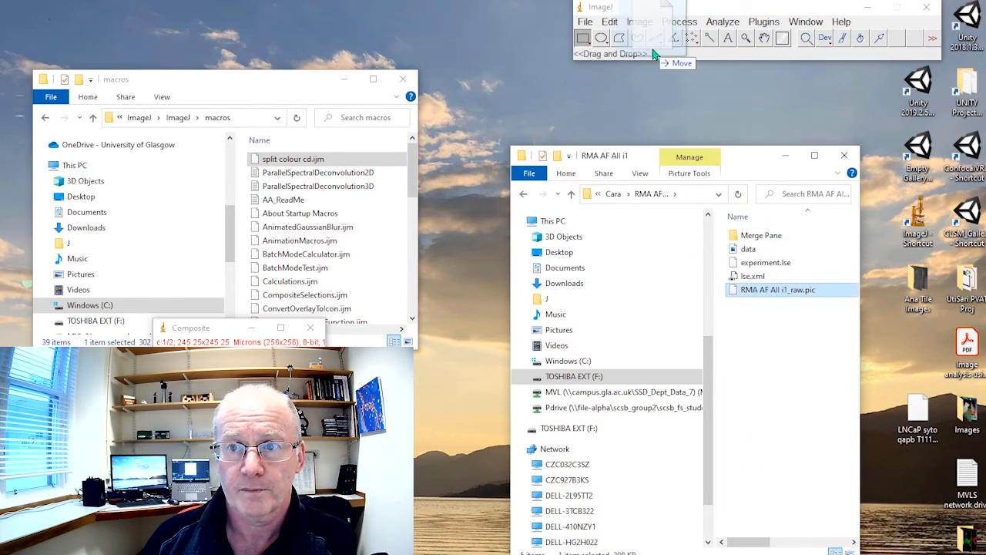
Load the RMA AF All i1 raw image and run the split colour cd macro.
{"action": "double_click", "coordinate": [777, 290]}
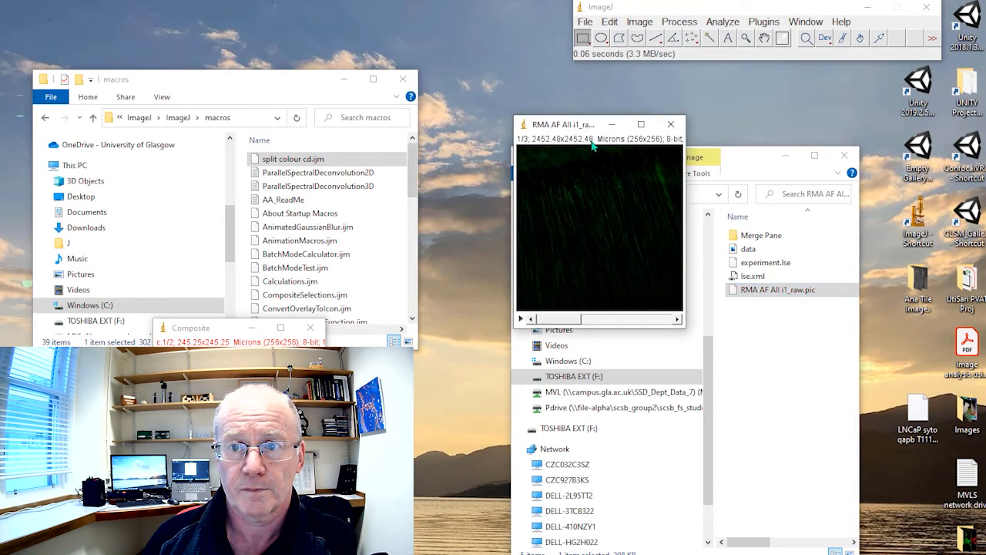
{"action": "left_click", "coordinate": [765, 21]}
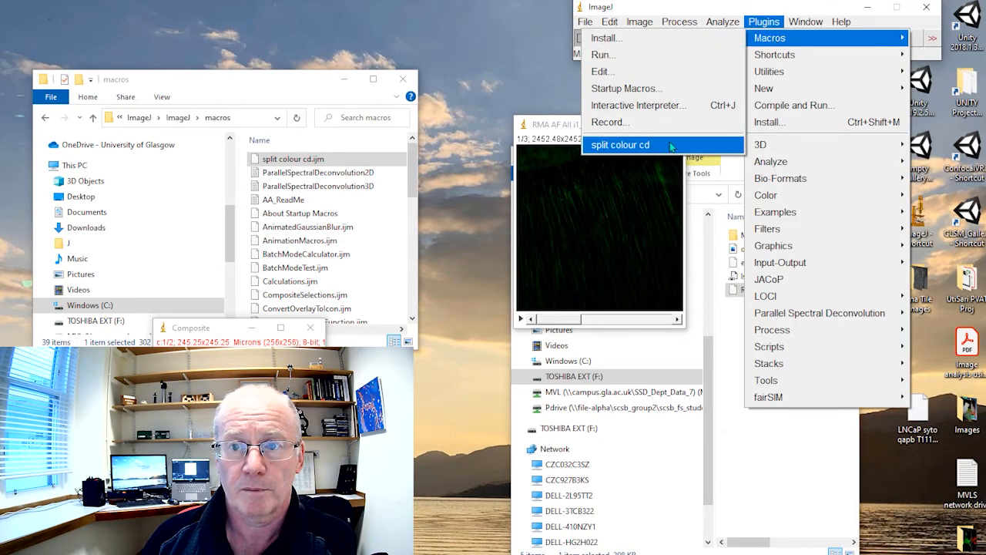
{"action": "left_click", "coordinate": [619, 145]}
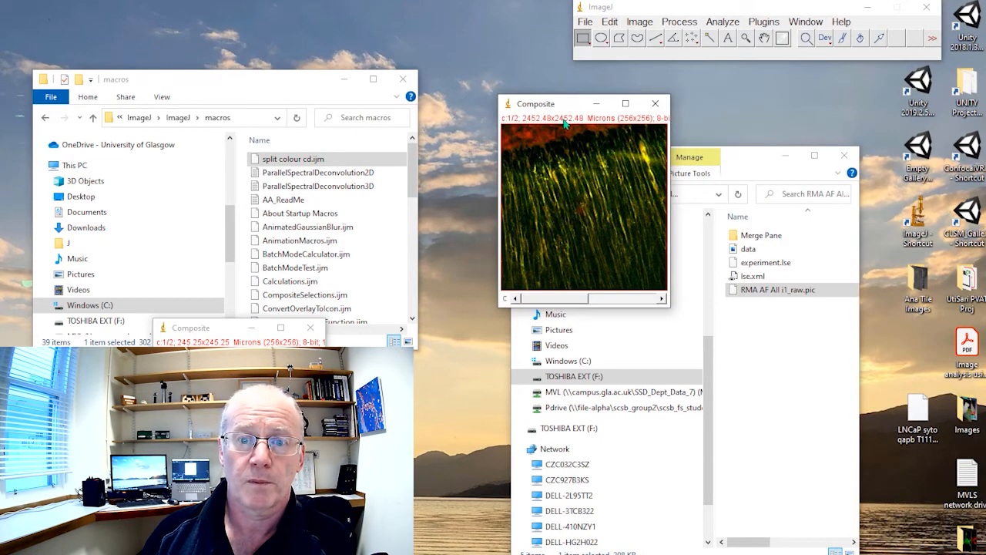